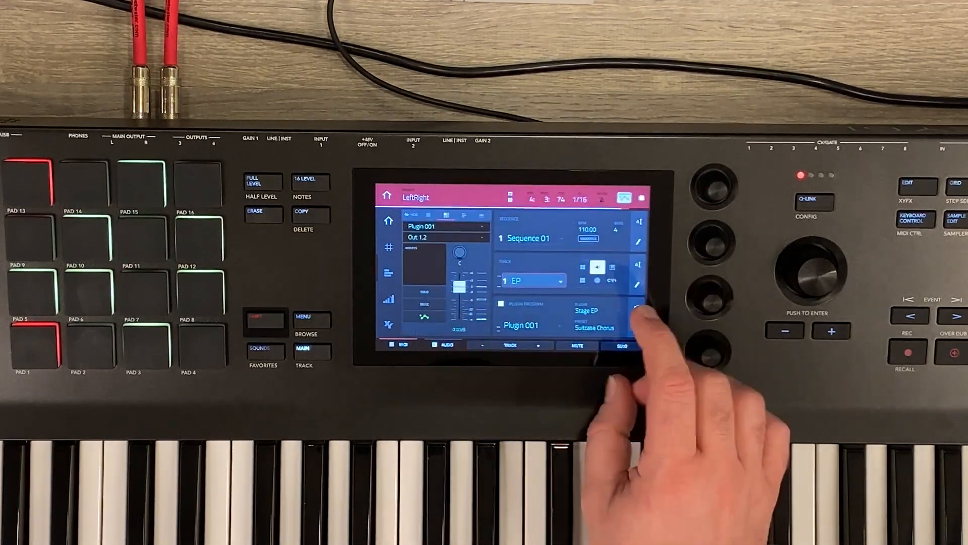
Open the Plugin 001 program editor on track 1 EP via the edit pencil.
click(622, 345)
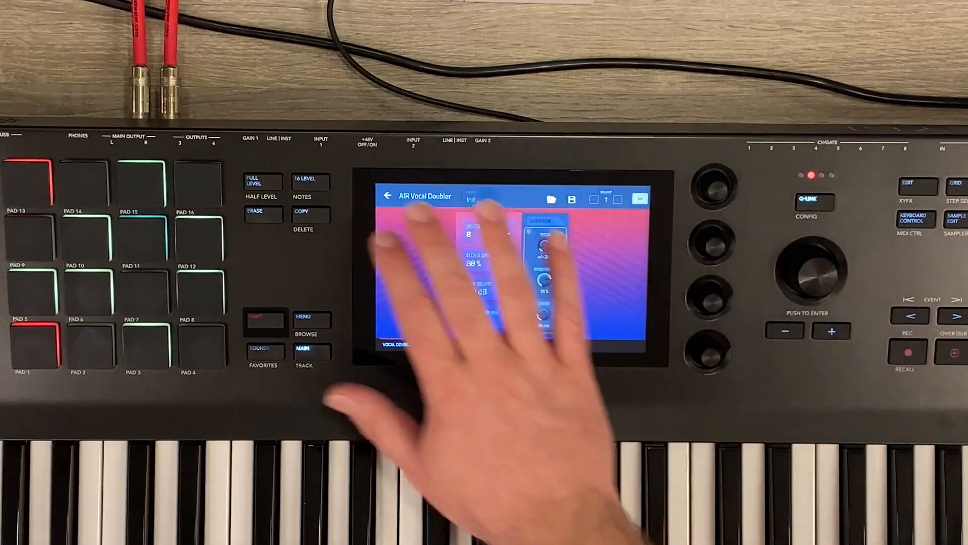
Exit the AIR Vocal Doubler editor back to the Plugin 002 Inserts page.
click(387, 196)
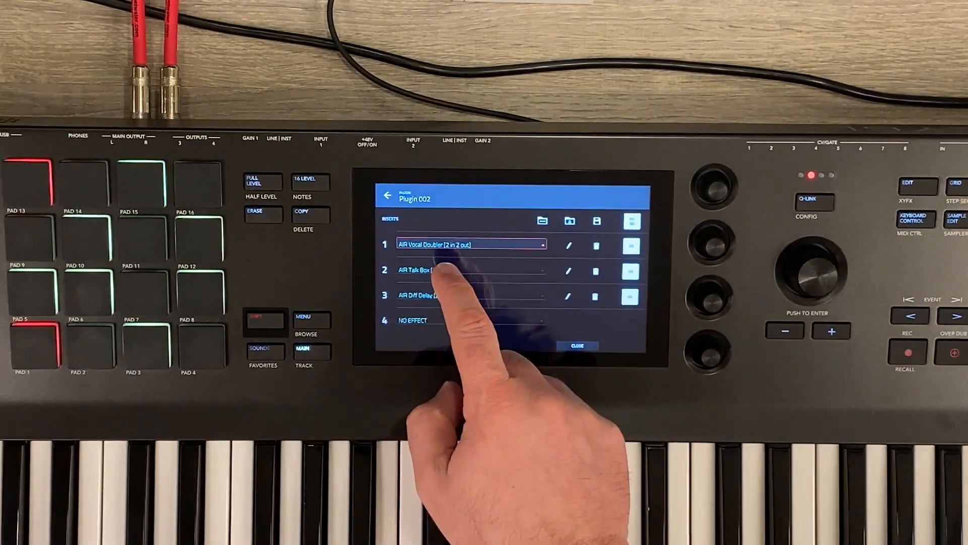
Select insert slot 2 (AIR Talk Box), then slot 3 (AIR Diff Delay).
click(420, 269)
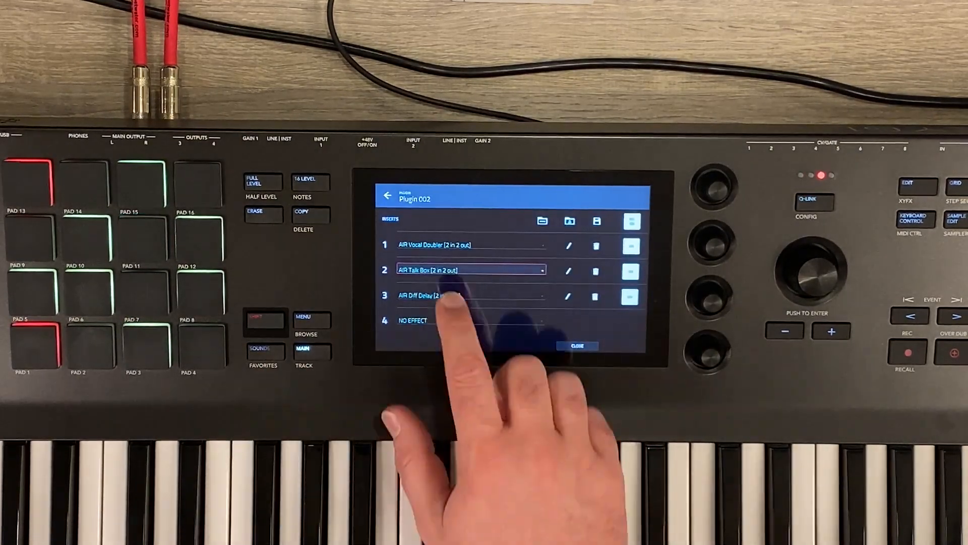
click(432, 295)
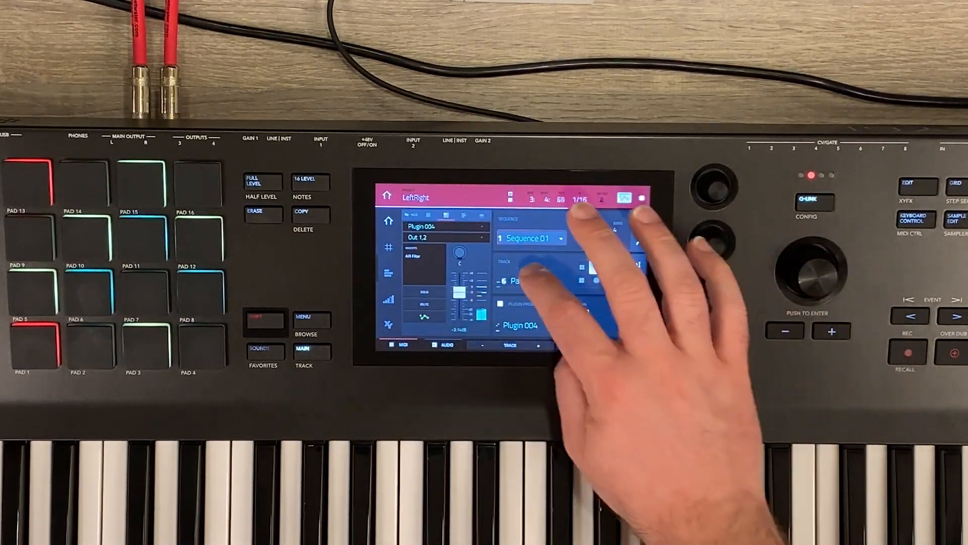
Select the pad track using Plugin 004 with the AIR Filter insert.
click(532, 280)
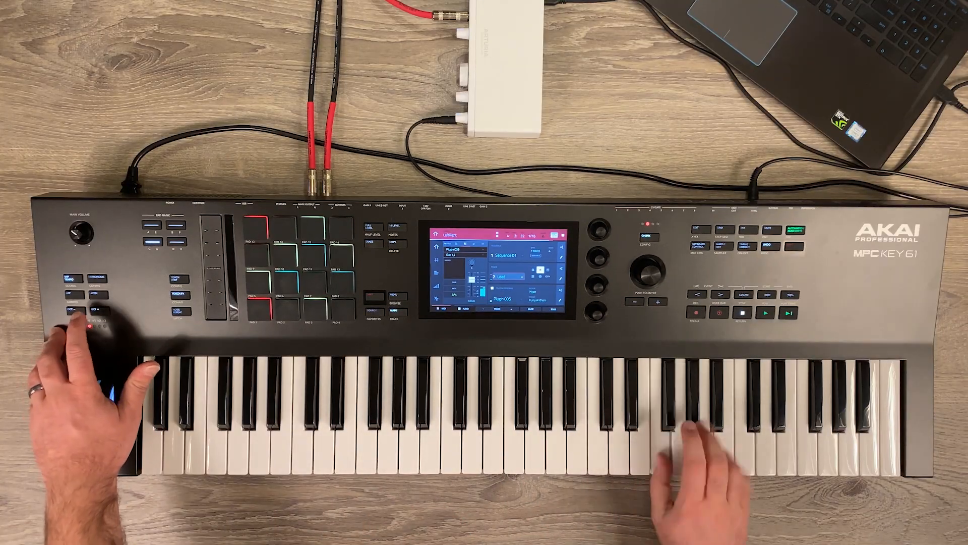
Transpose the keyboard one octave with the left-panel Octave button.
click(93, 309)
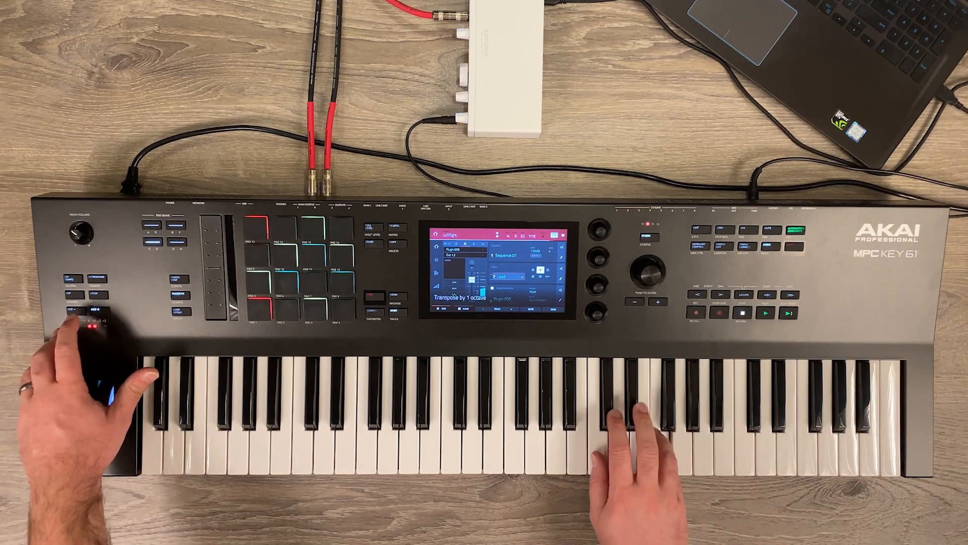